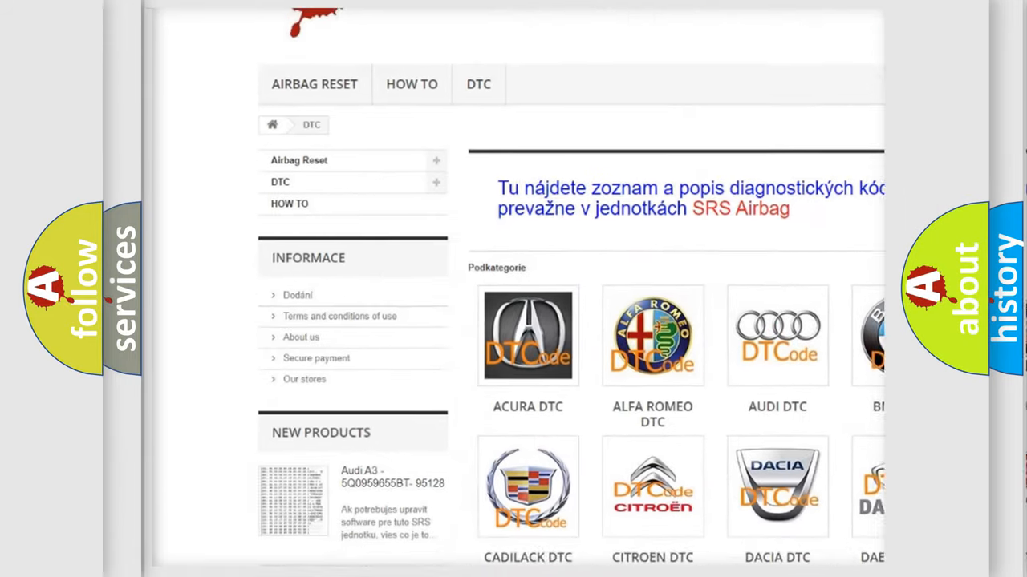
pyautogui.scroll(-3)
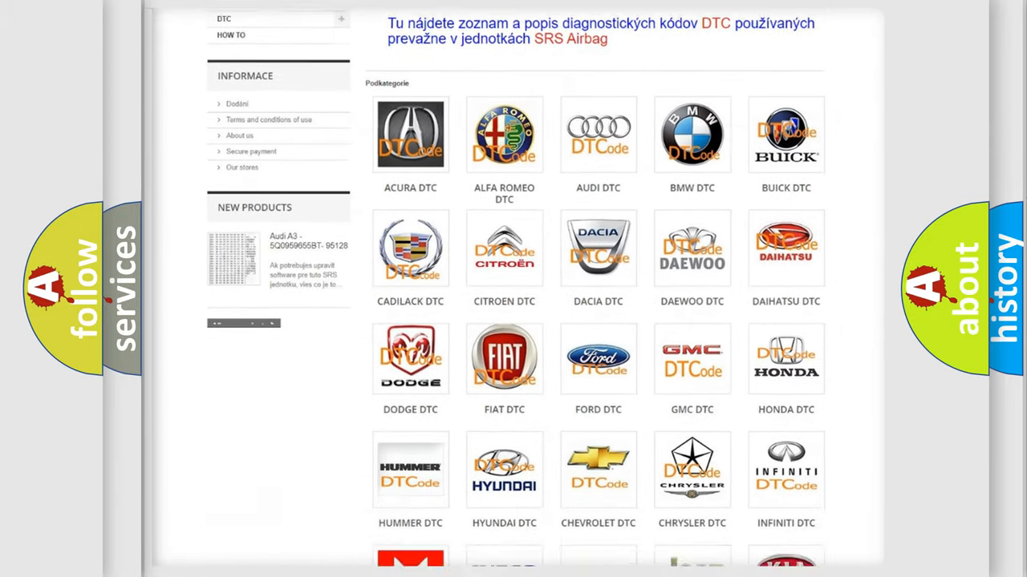
pyautogui.scroll(-3)
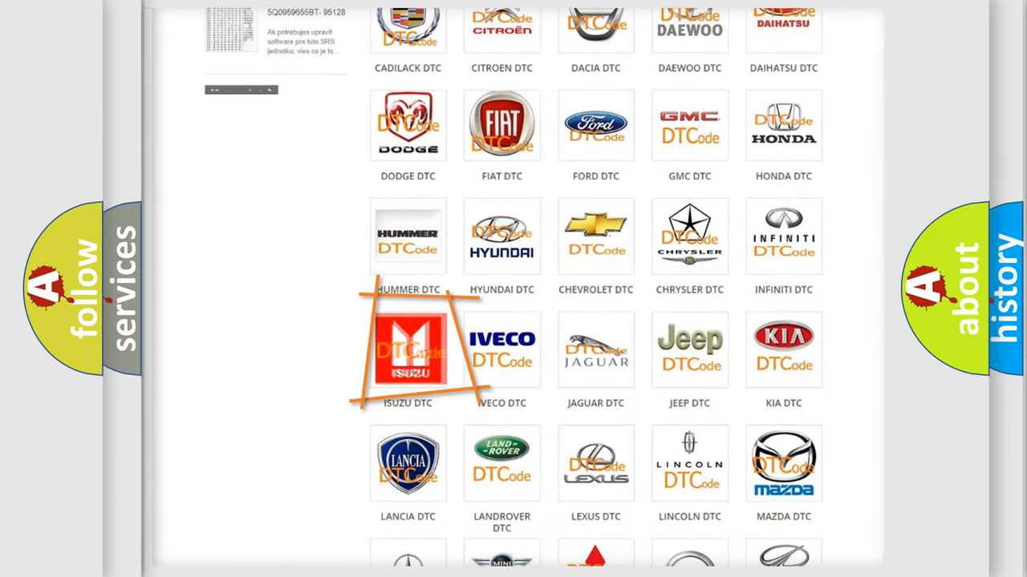